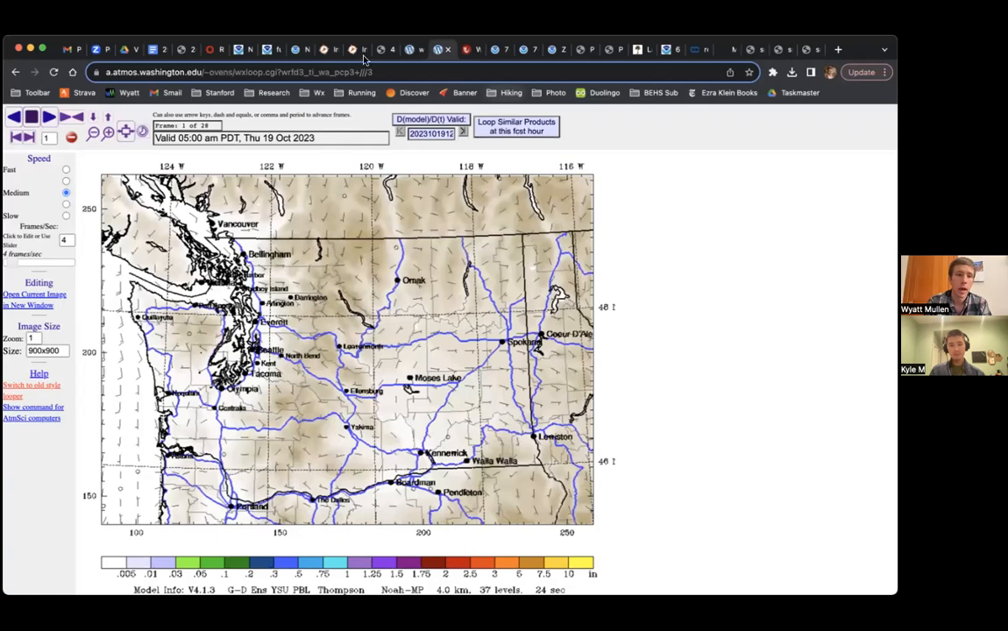
Step: Step the WRF precipitation loop forward to frames 24–25, Sun 22 Oct 72–78 hr
left_click(49, 115)
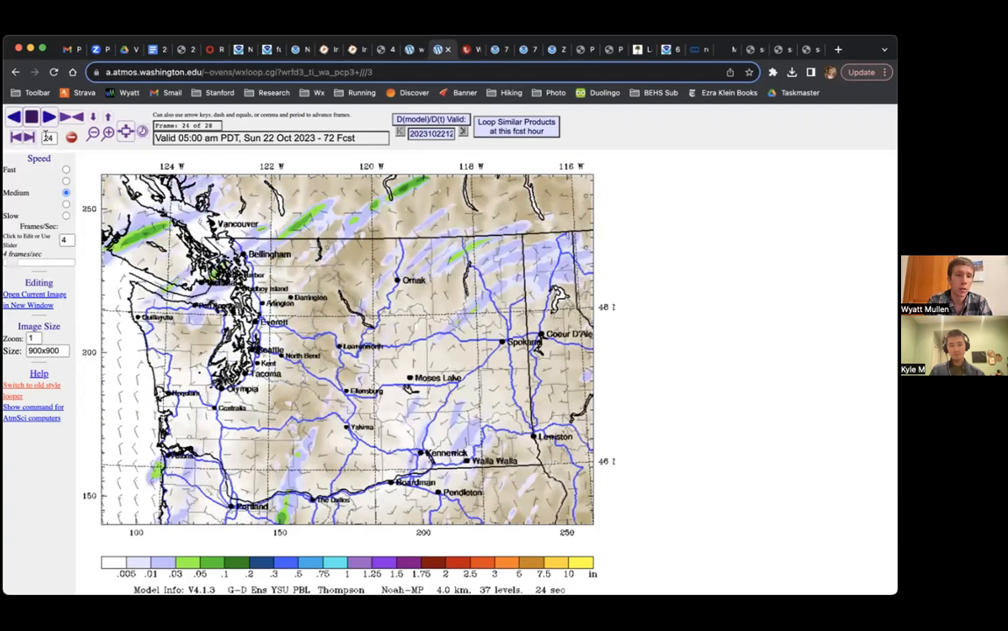
left_click(23, 137)
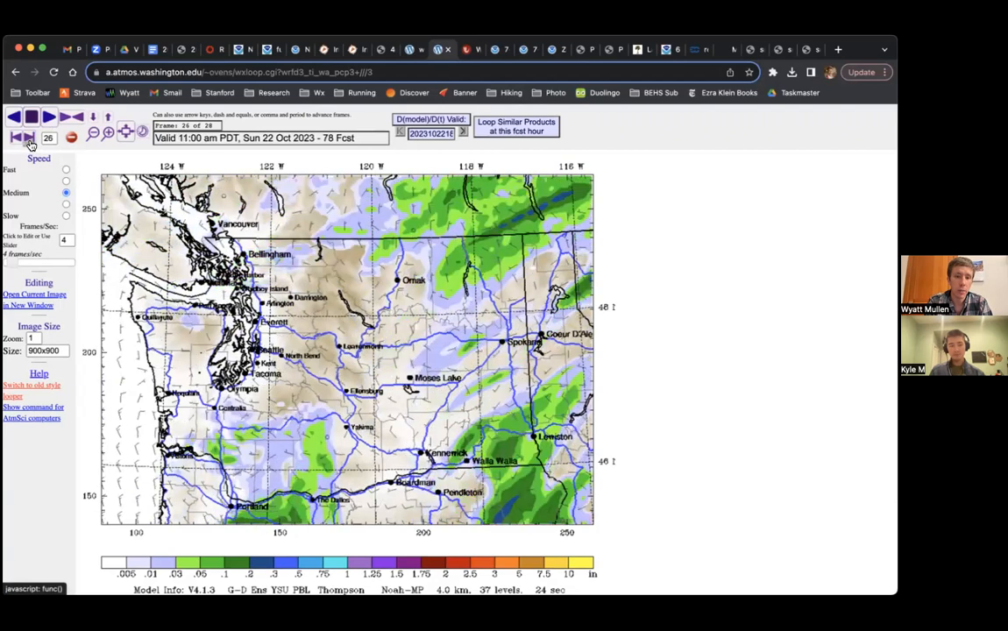
left_click(23, 137)
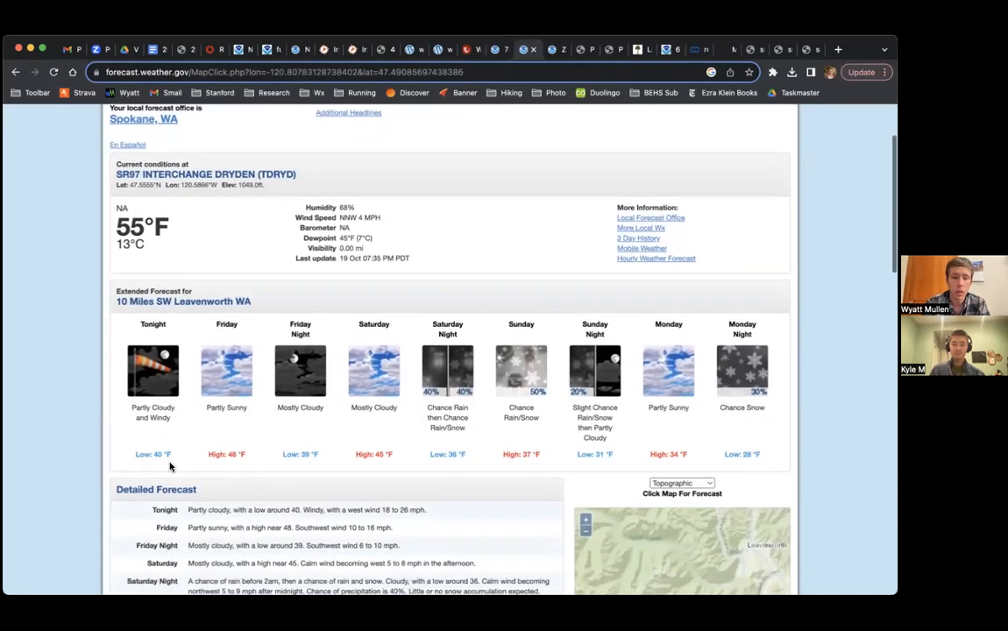
Step: Scroll down the Leavenworth point forecast toward the detailed text forecast
scroll("down", 3)
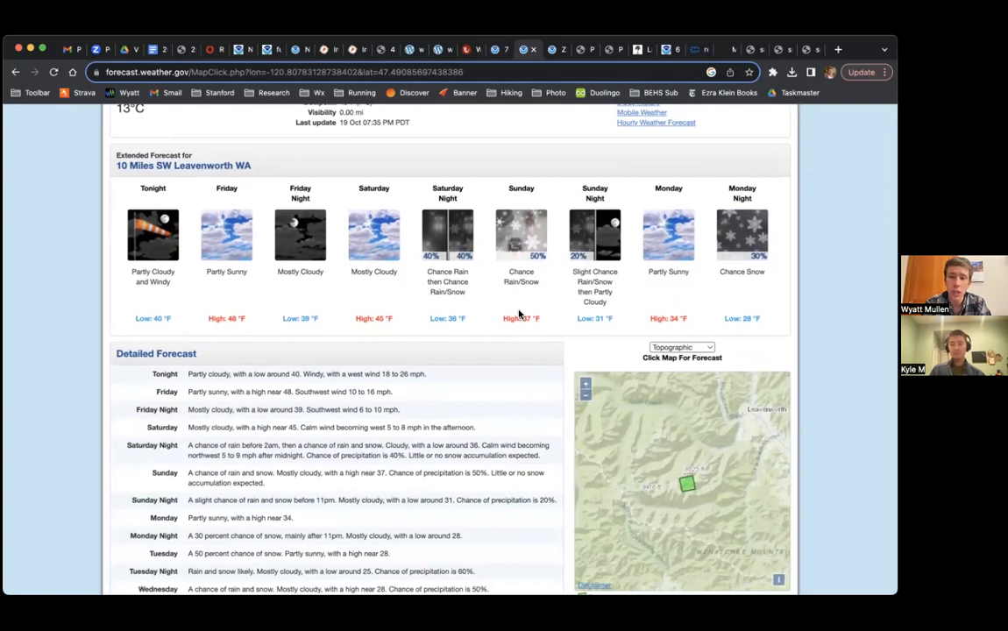
mouse_move(445, 285)
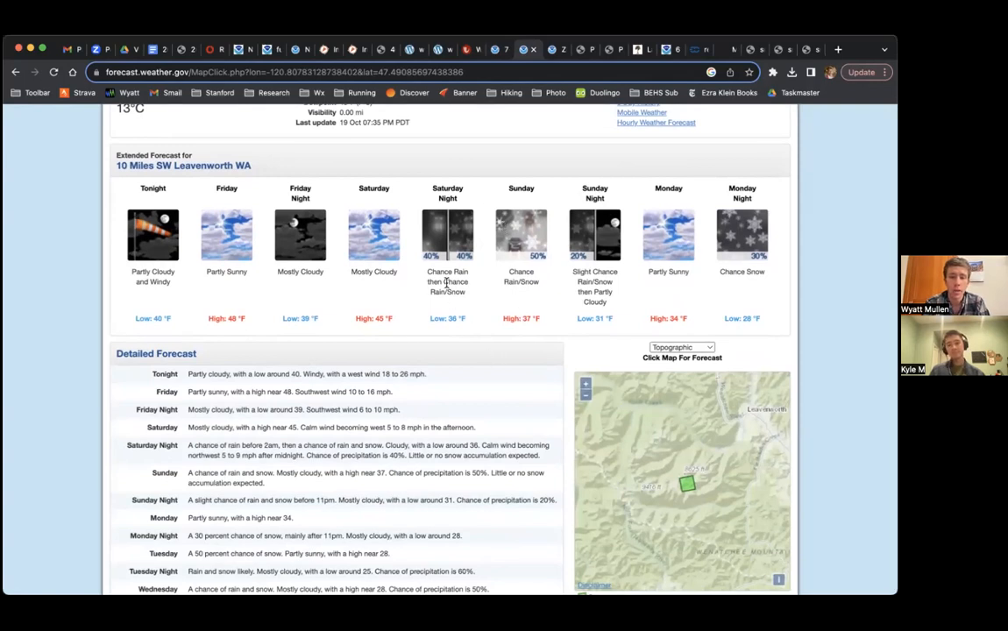
mouse_move(517, 314)
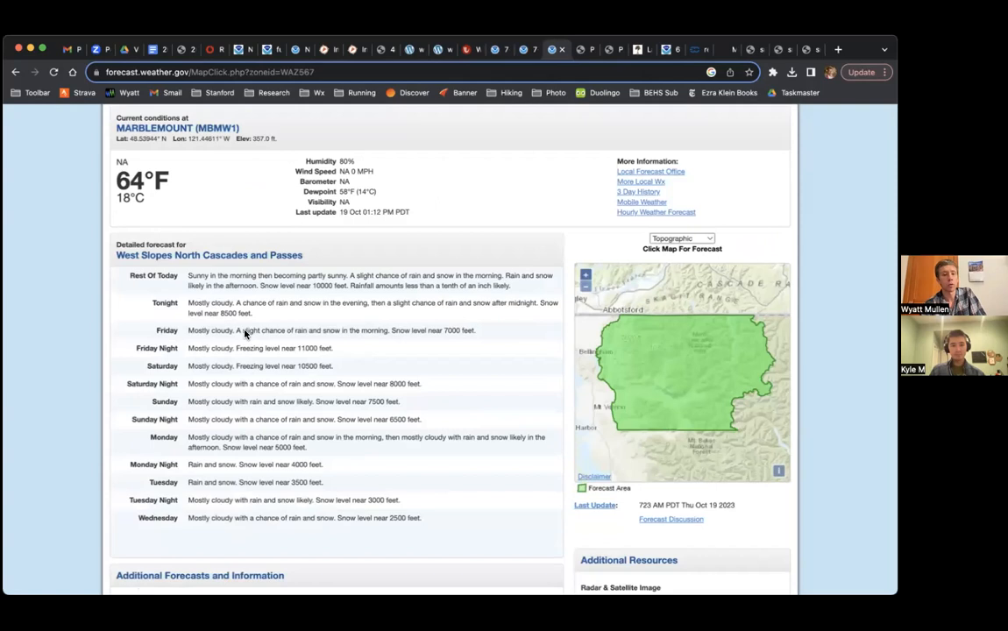
mouse_move(309, 336)
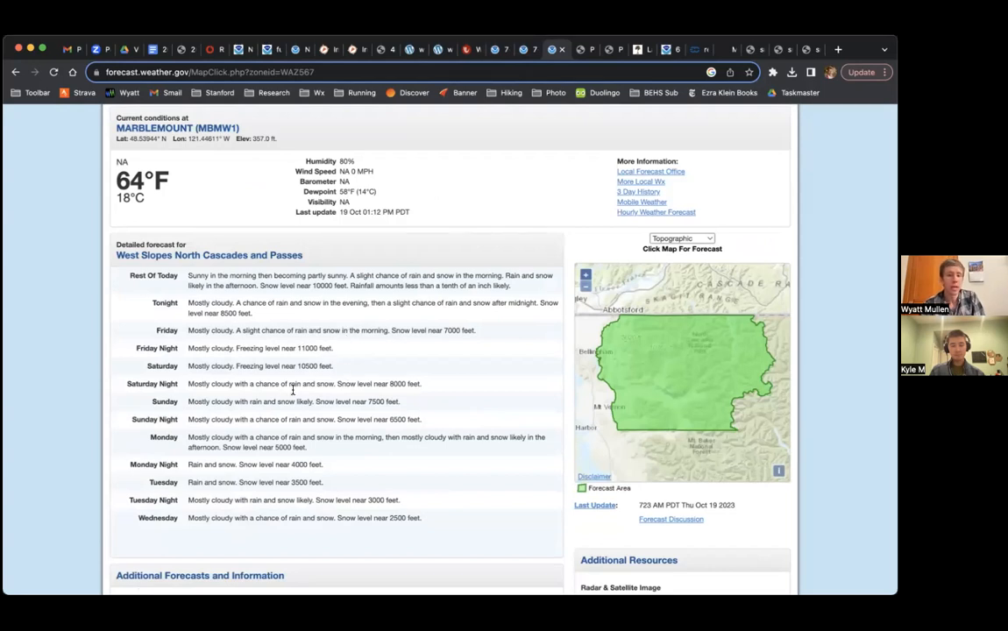
mouse_move(309, 373)
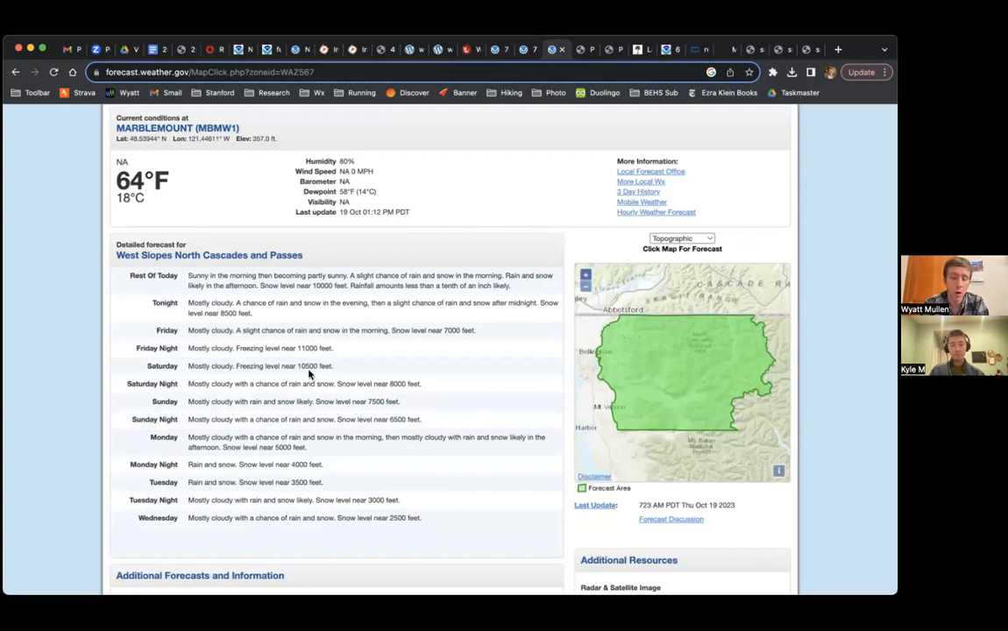
mouse_move(190, 366)
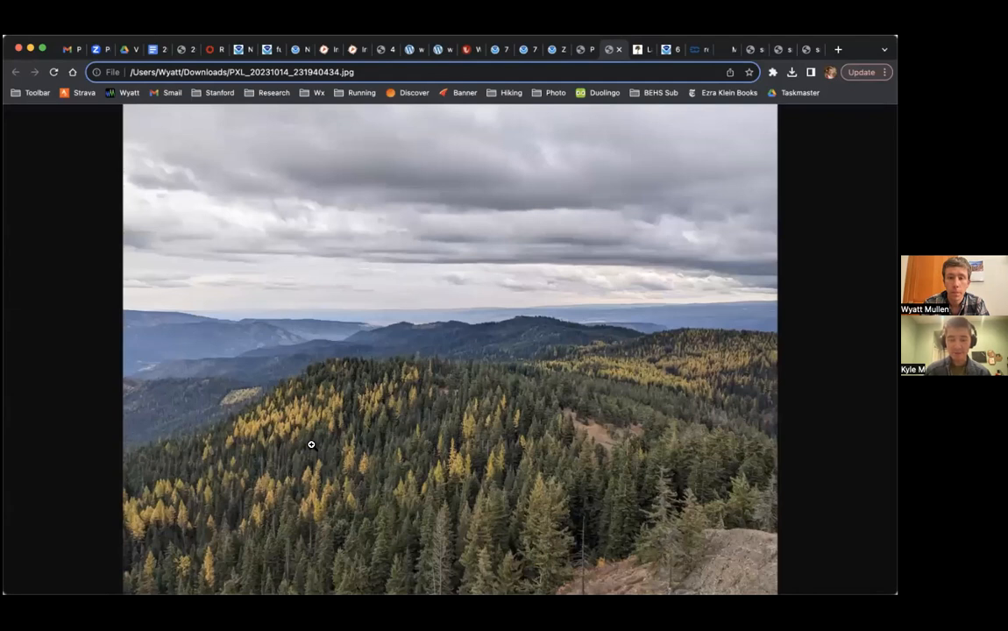
mouse_move(313, 445)
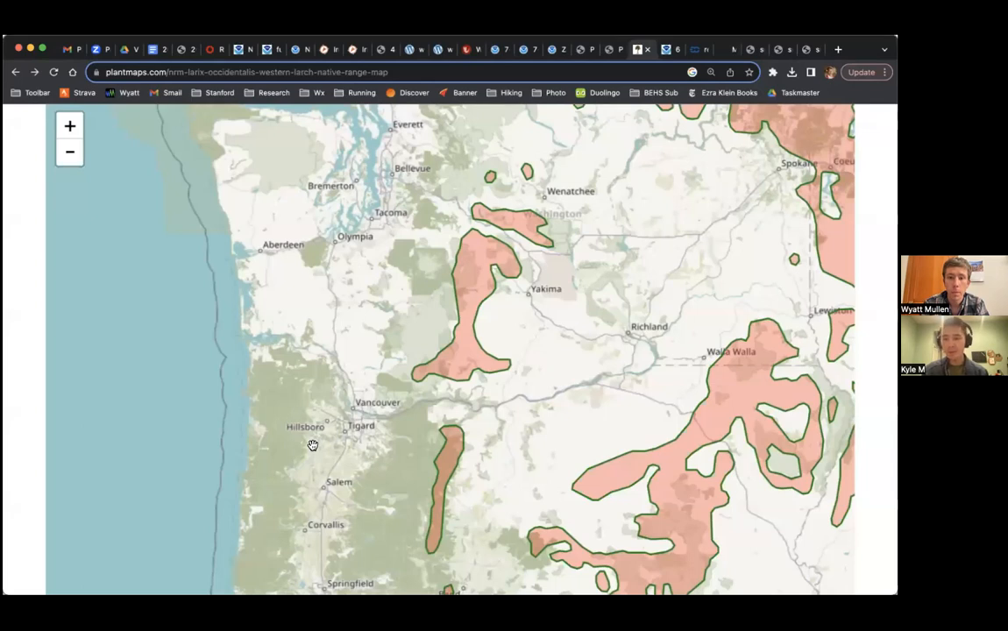
mouse_move(372, 337)
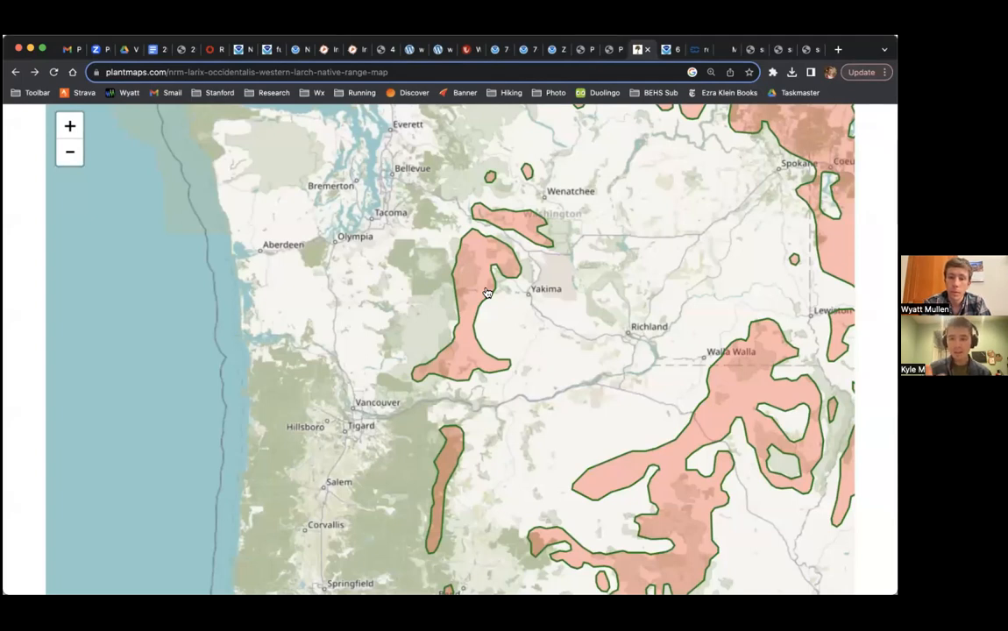
mouse_move(496, 259)
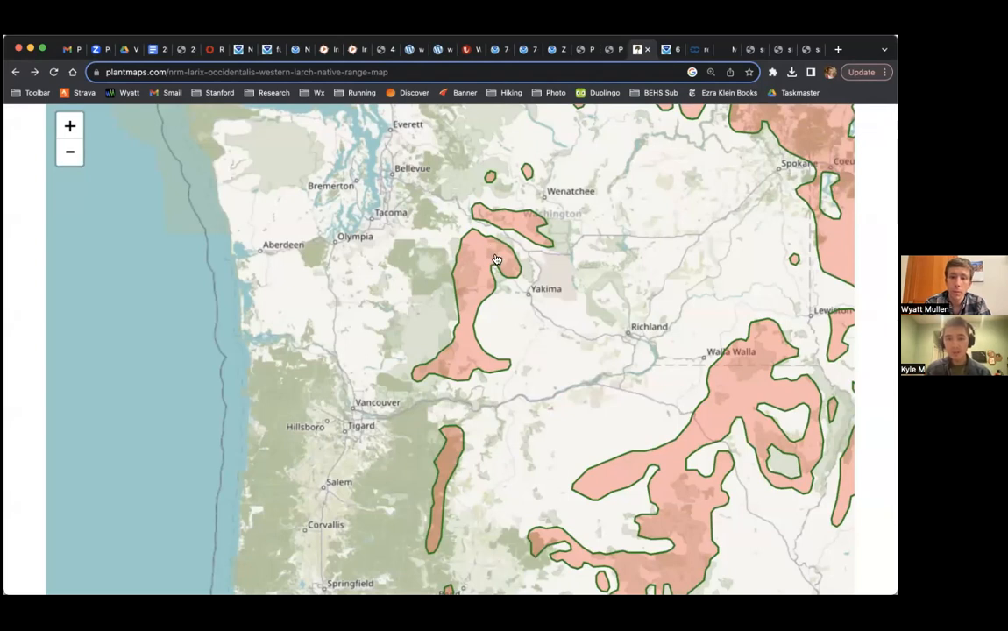
mouse_move(566, 263)
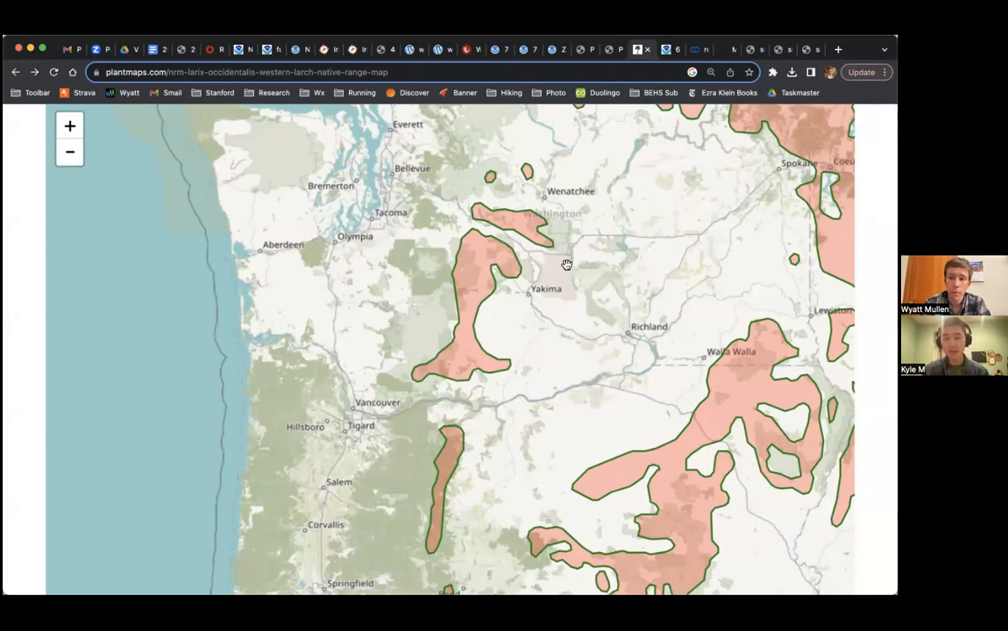
mouse_move(546, 242)
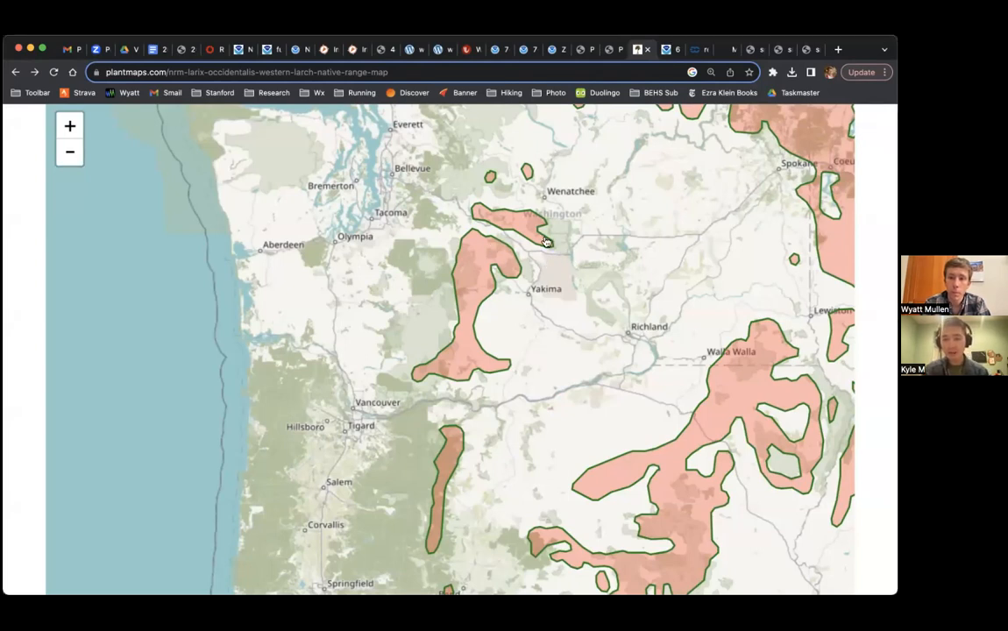
mouse_move(565, 228)
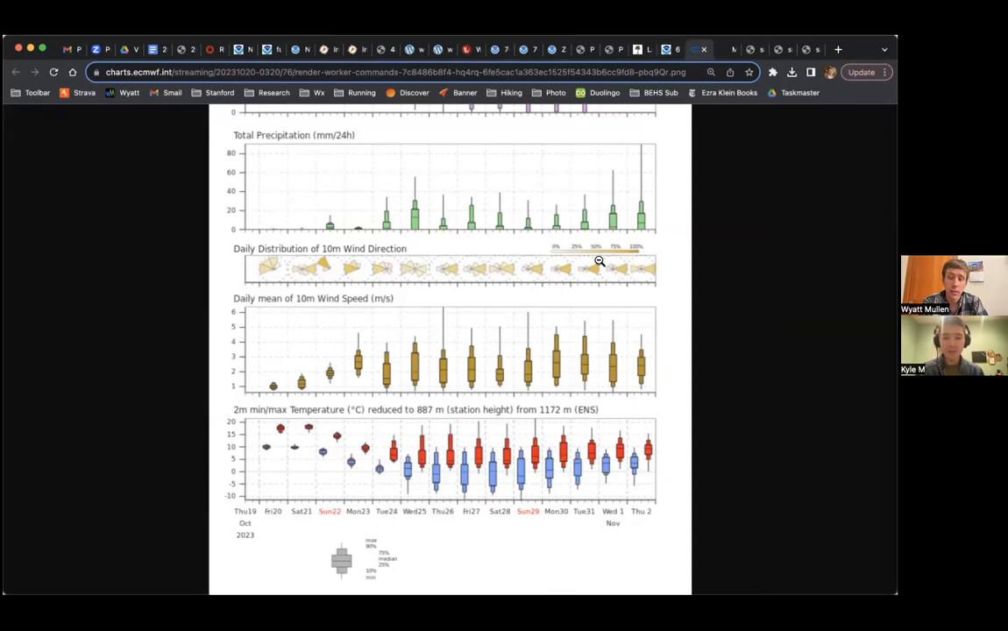
mouse_move(435, 228)
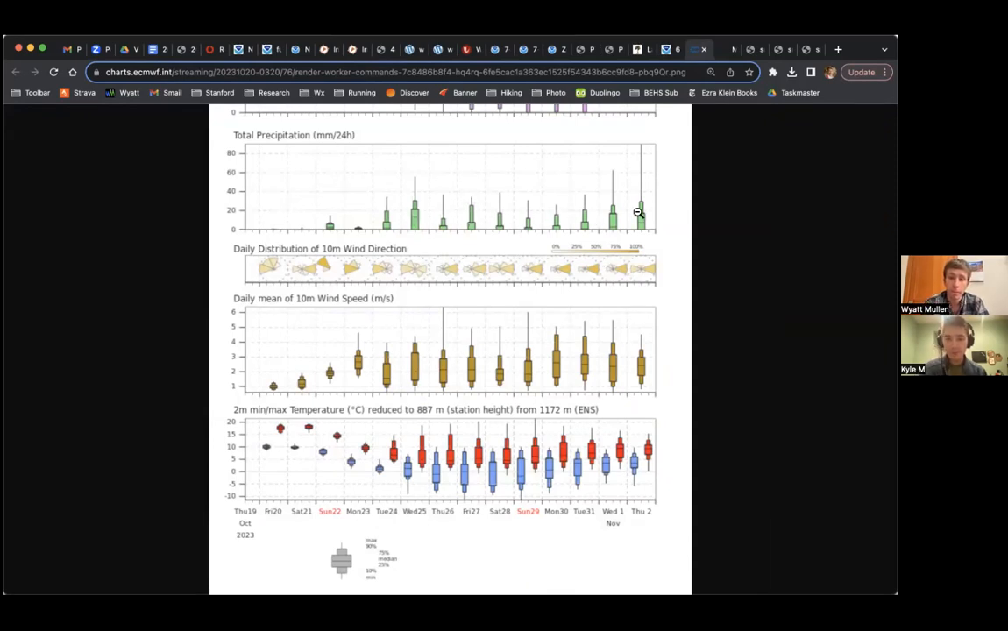
mouse_move(428, 474)
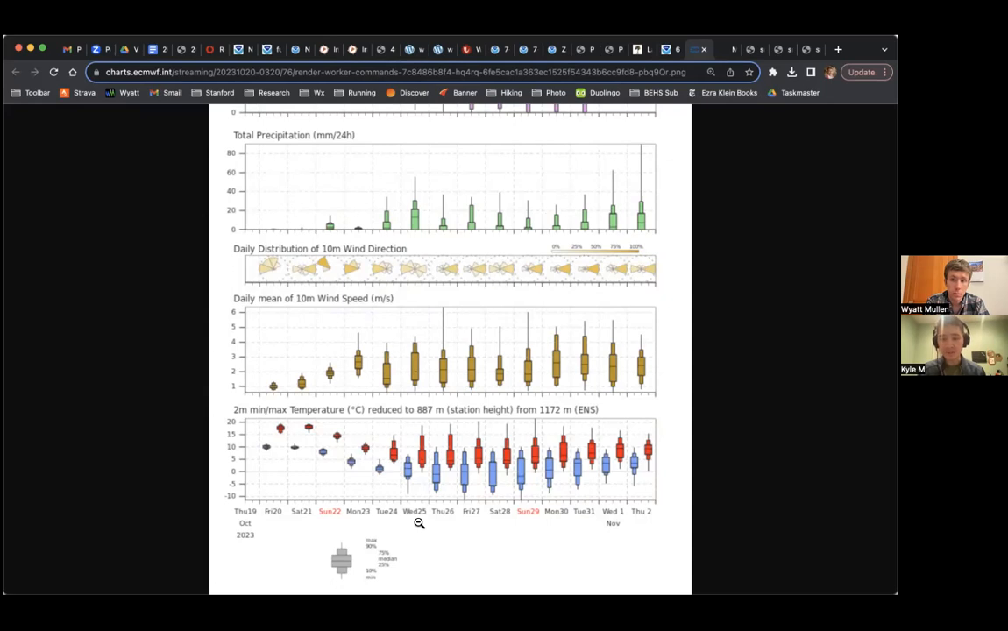
mouse_move(533, 466)
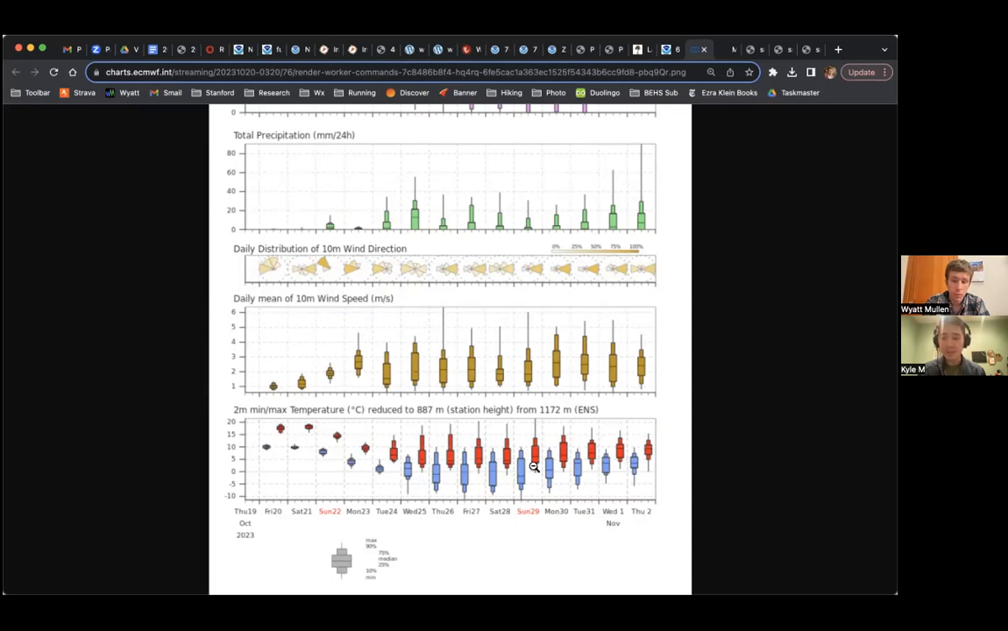
mouse_move(432, 484)
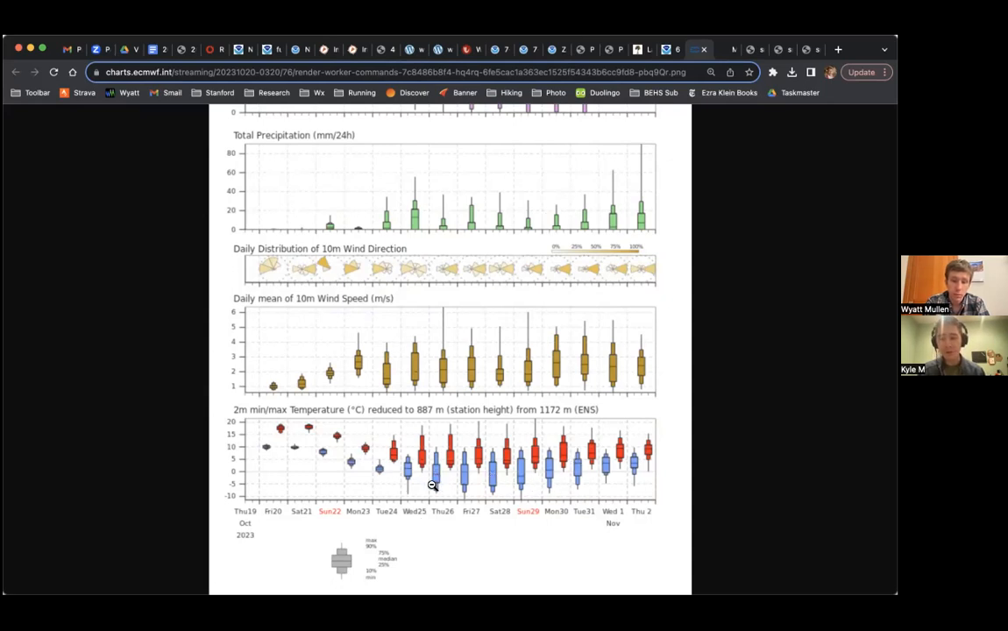
mouse_move(512, 503)
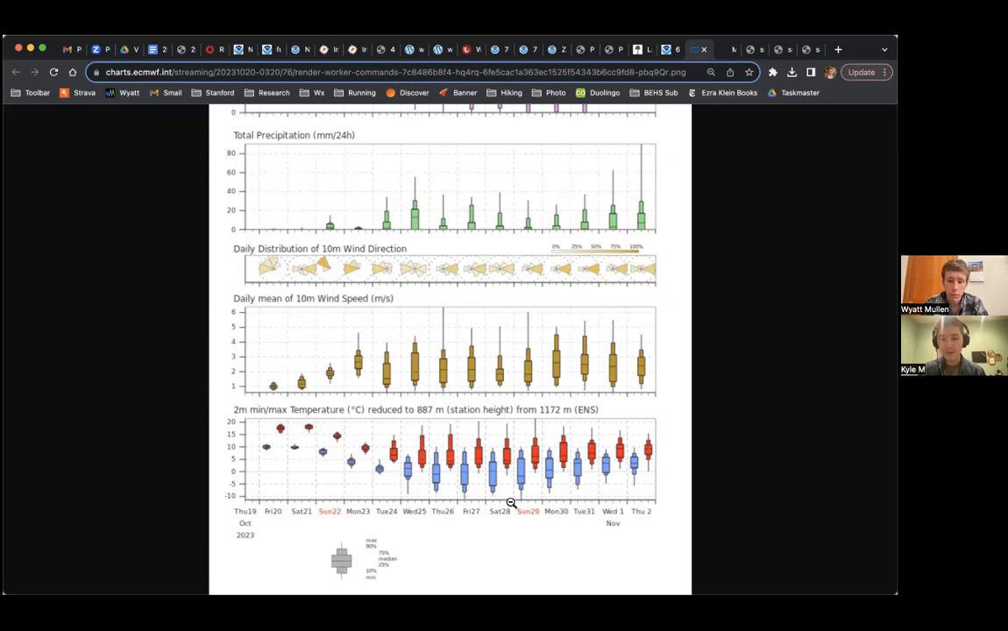
mouse_move(489, 467)
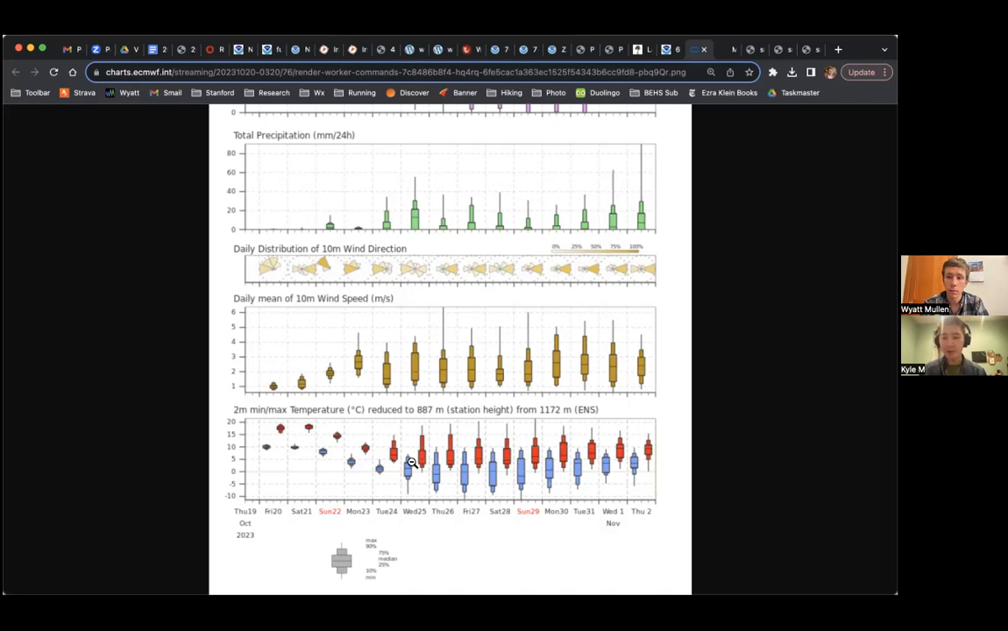
mouse_move(596, 557)
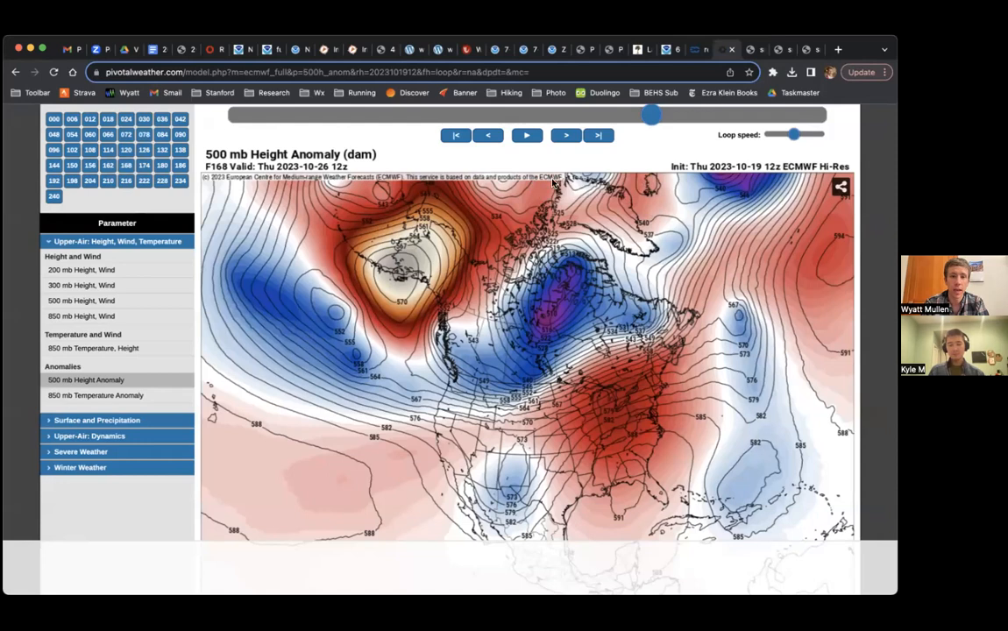
Step: Drag the forecast-hour slider to F216, Saturday 28 October 12z
left_click_drag(653, 116, 620, 115)
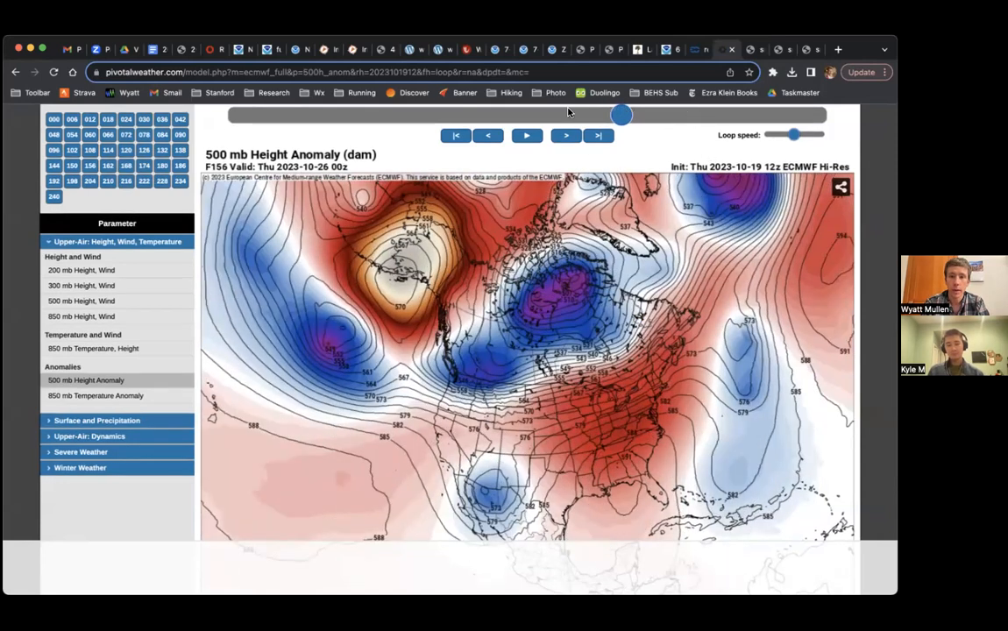
left_click_drag(621, 116, 577, 115)
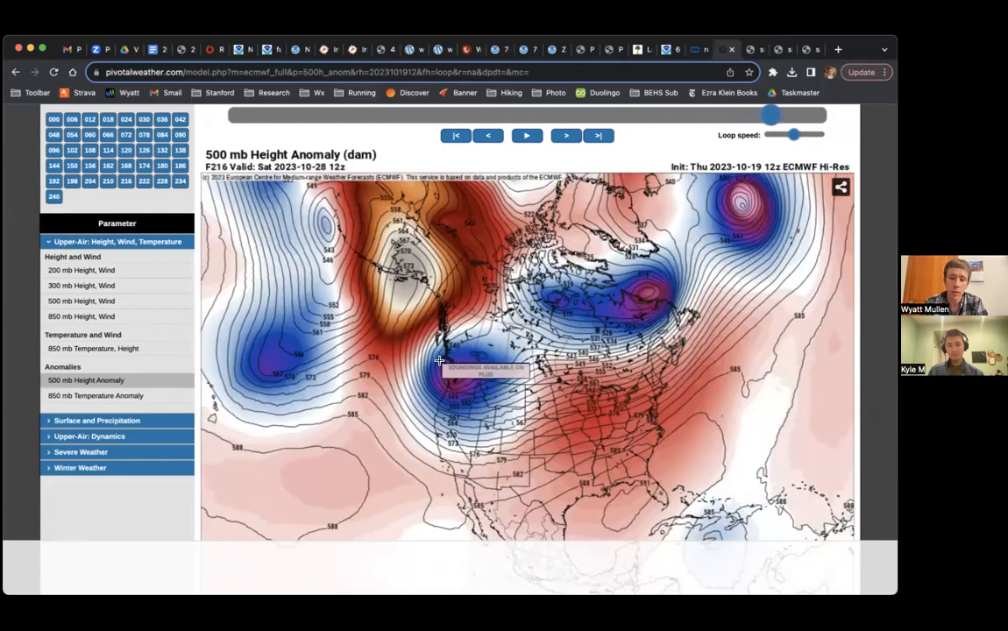
mouse_move(460, 395)
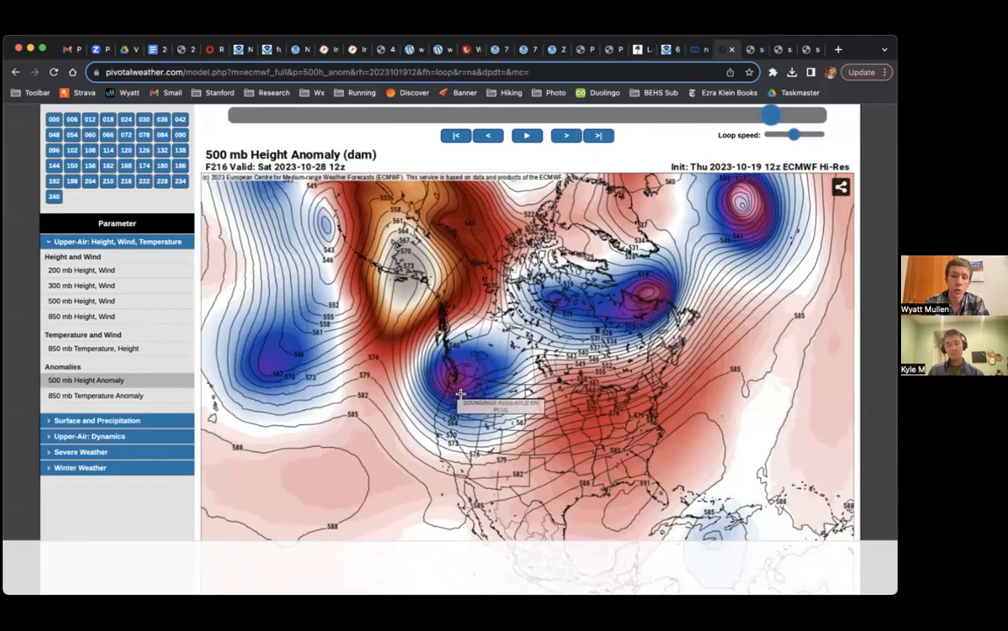
mouse_move(477, 417)
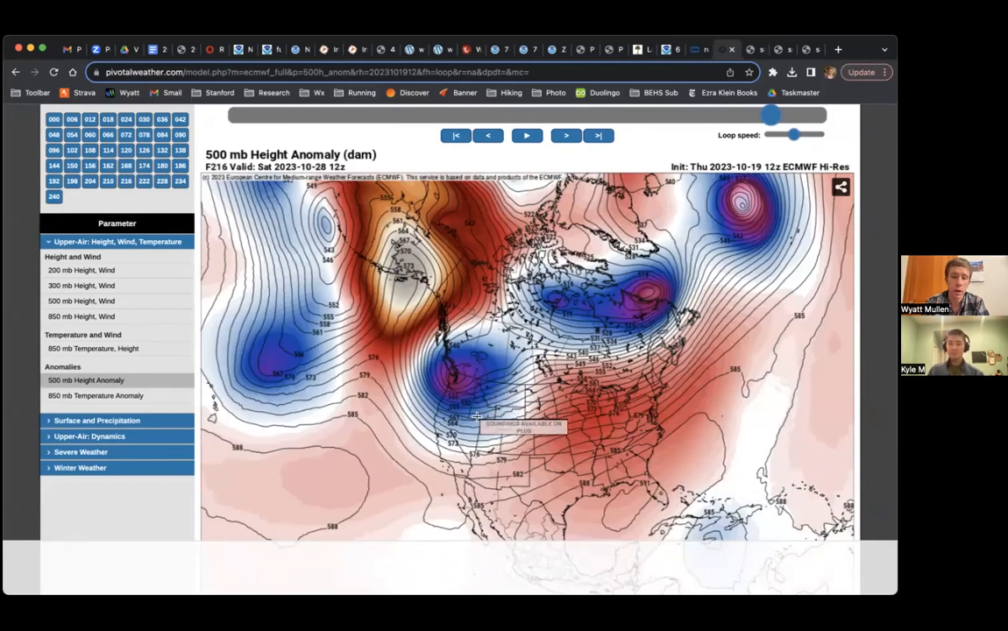
mouse_move(586, 329)
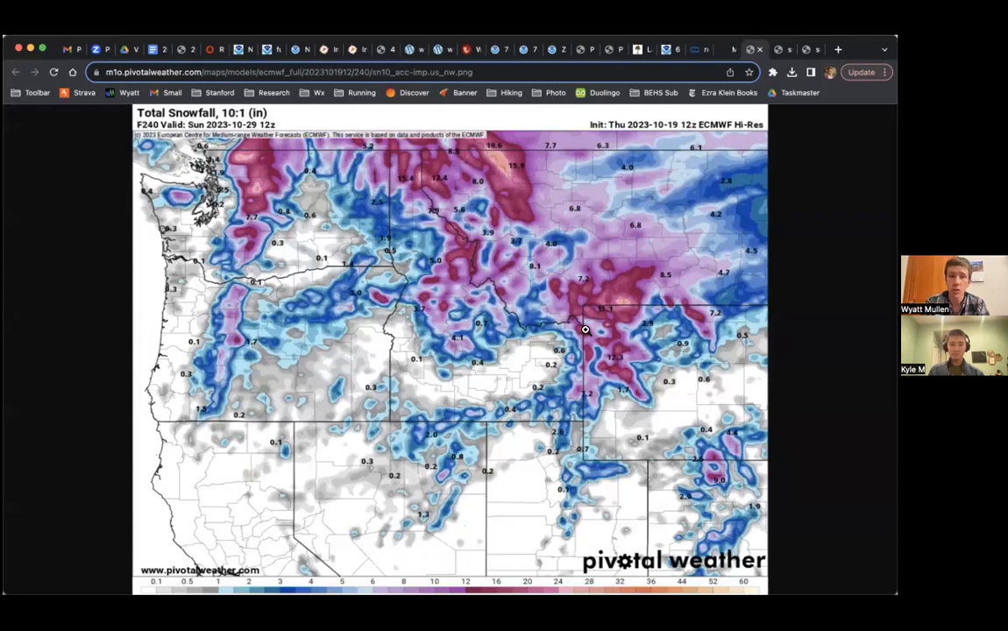
mouse_move(235, 329)
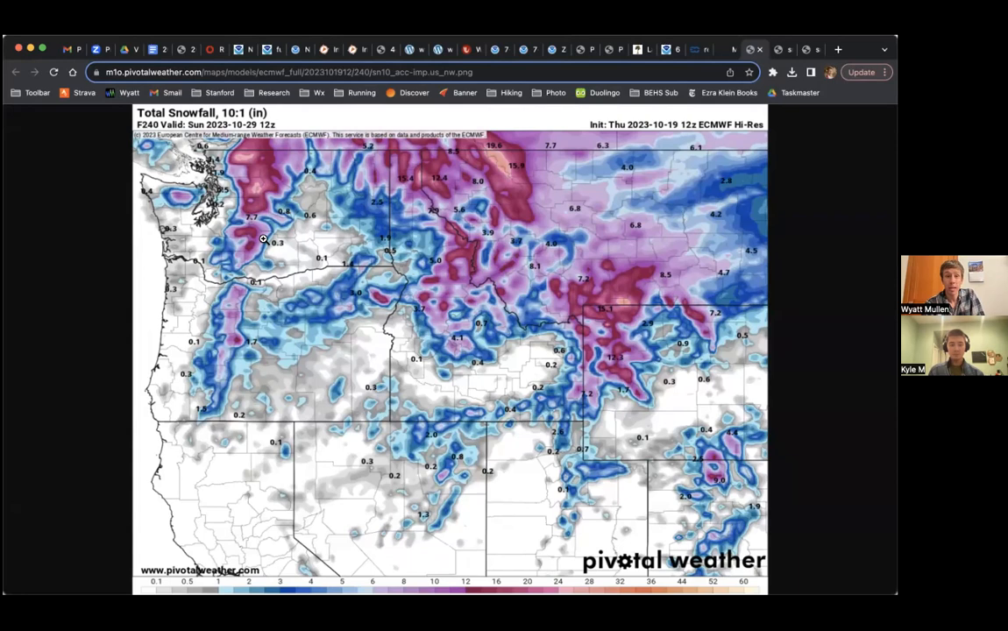
mouse_move(252, 206)
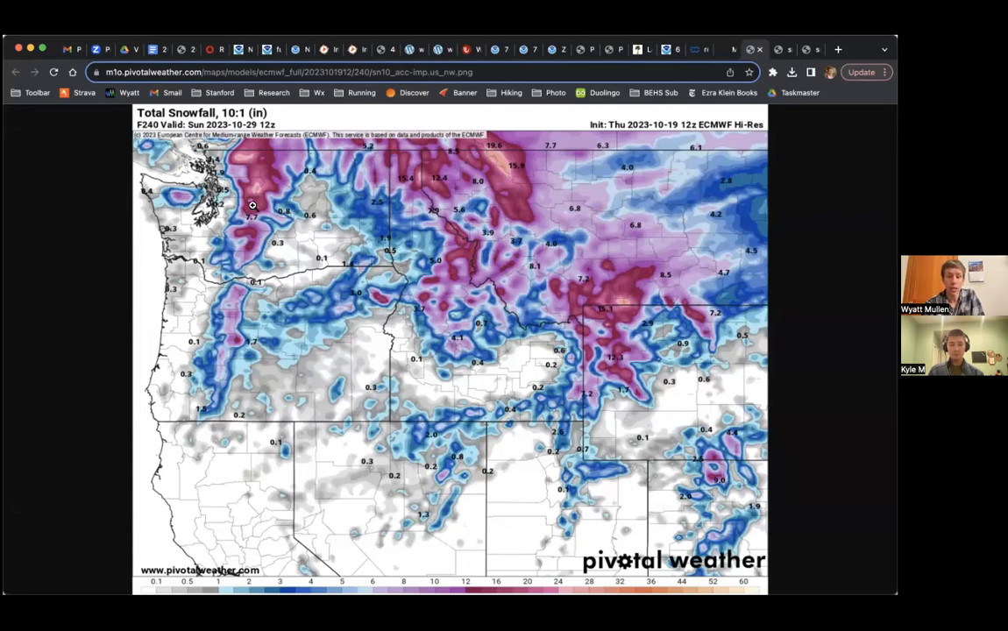